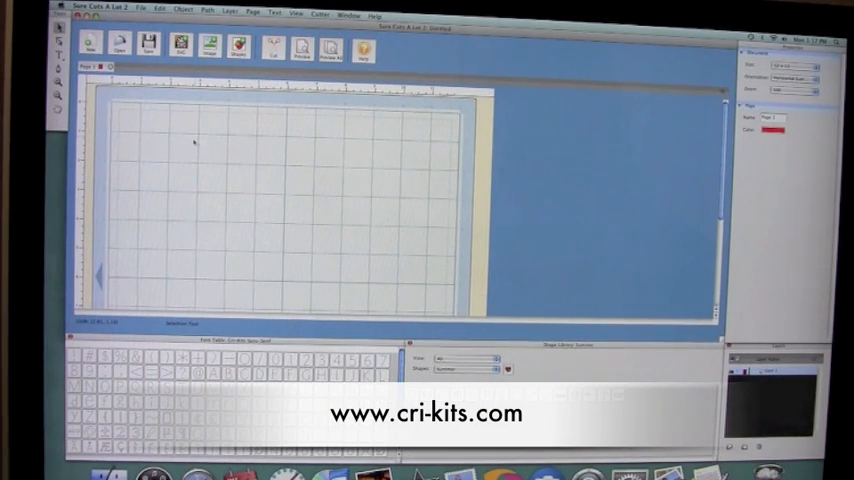
mouse_move(200, 147)
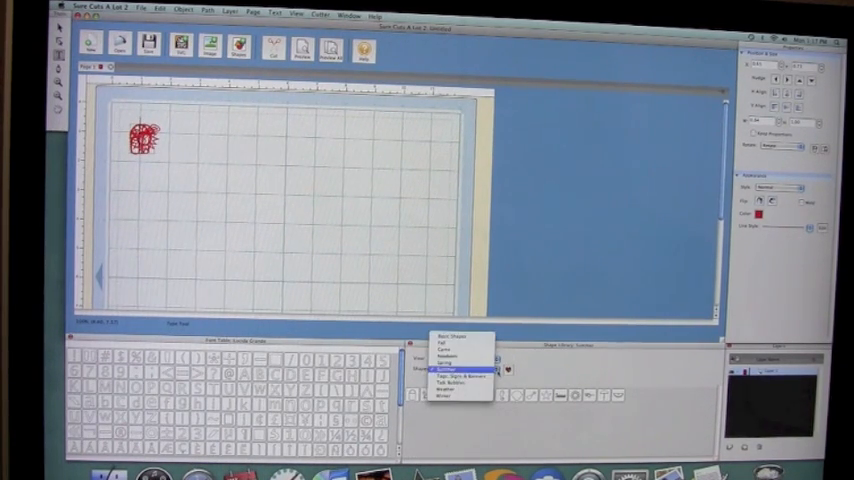
Show the Tags, Signs & Banners shape category and add the banner outline
left_click(450, 363)
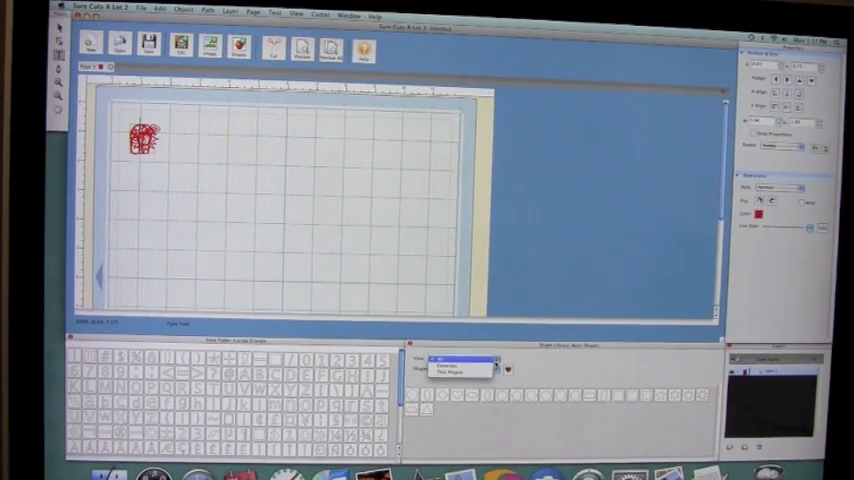
left_click(460, 359)
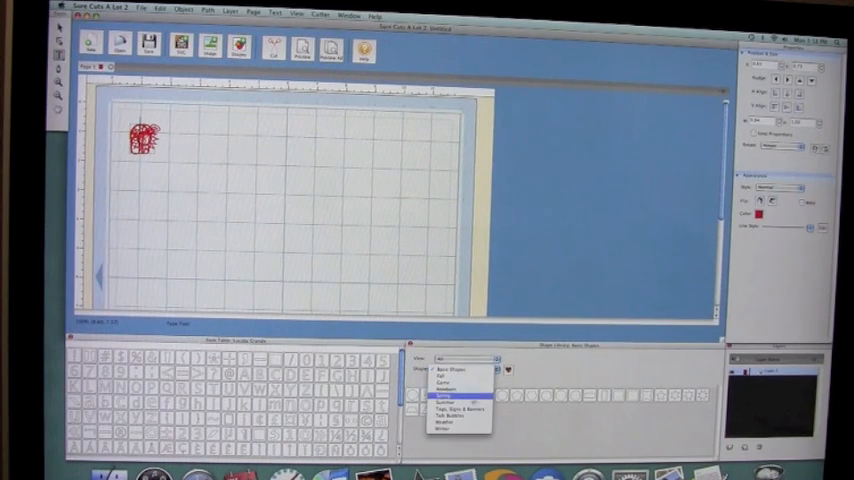
left_click(455, 407)
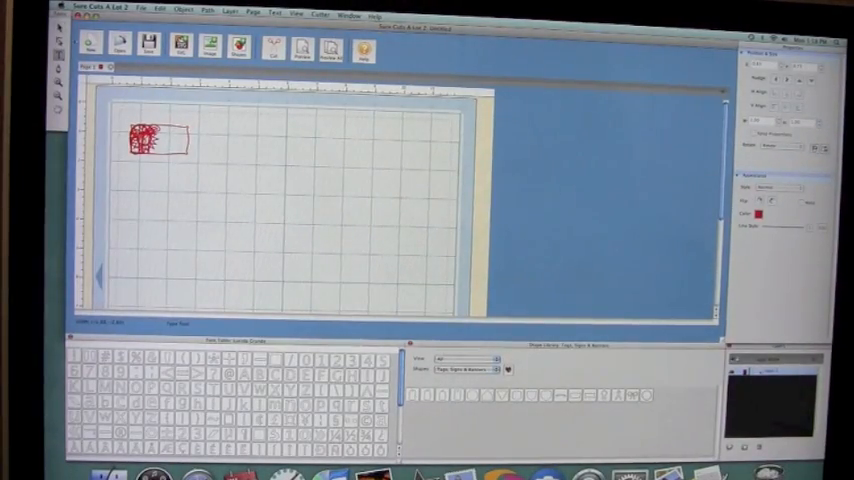
left_click(155, 138)
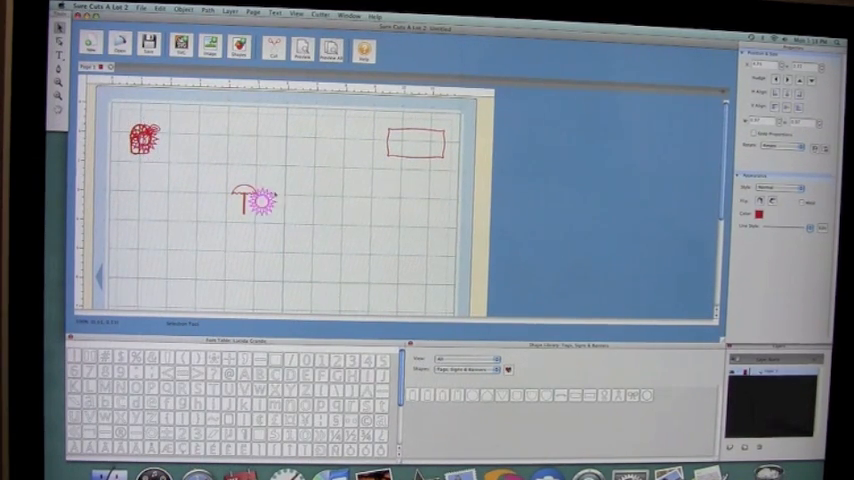
Drag the shovel and flip-flops away from the pail cluster, leaving nothing selected
left_click_drag(275, 200, 335, 215)
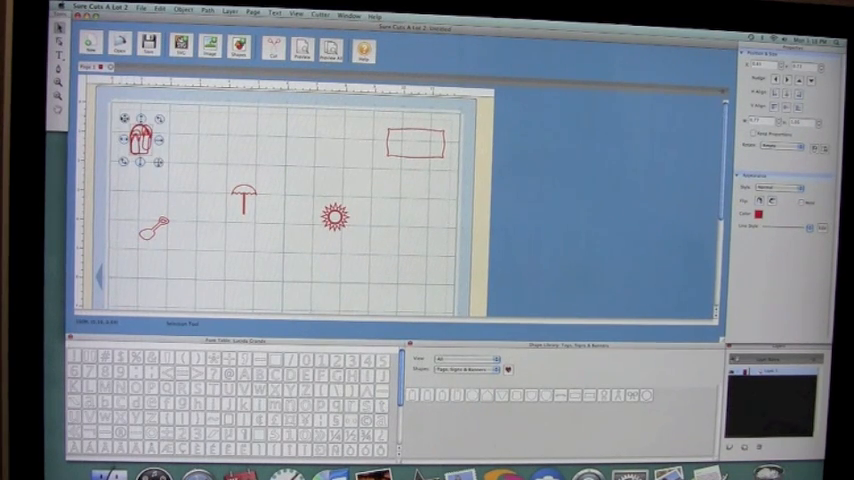
left_click_drag(140, 140, 205, 145)
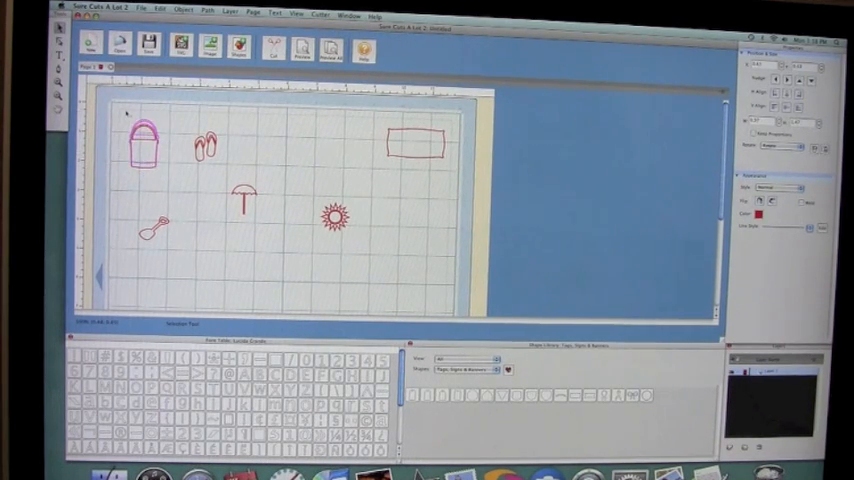
left_click(141, 140)
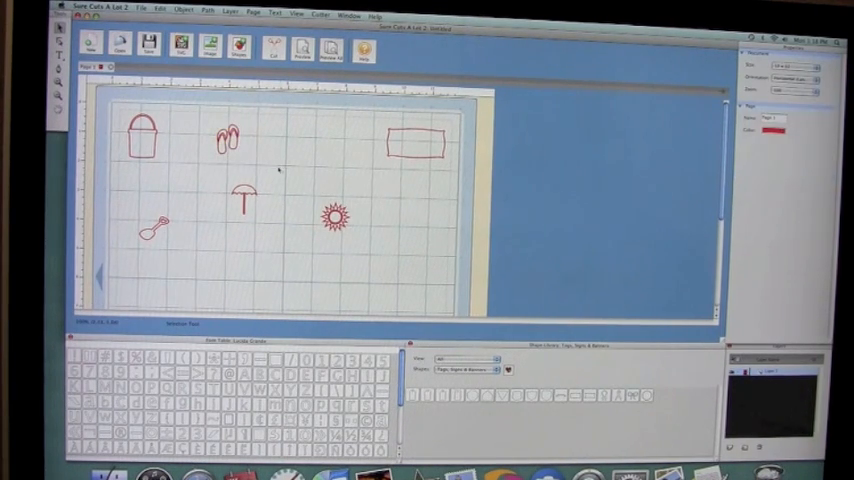
Duplicate the flip-flops to the right and Break Apart the copy into separate sandals
left_click(226, 135)
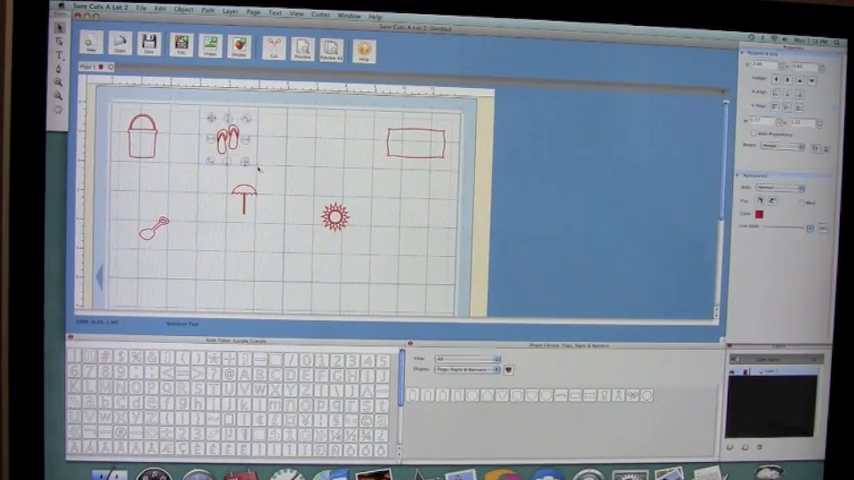
left_click(183, 12)
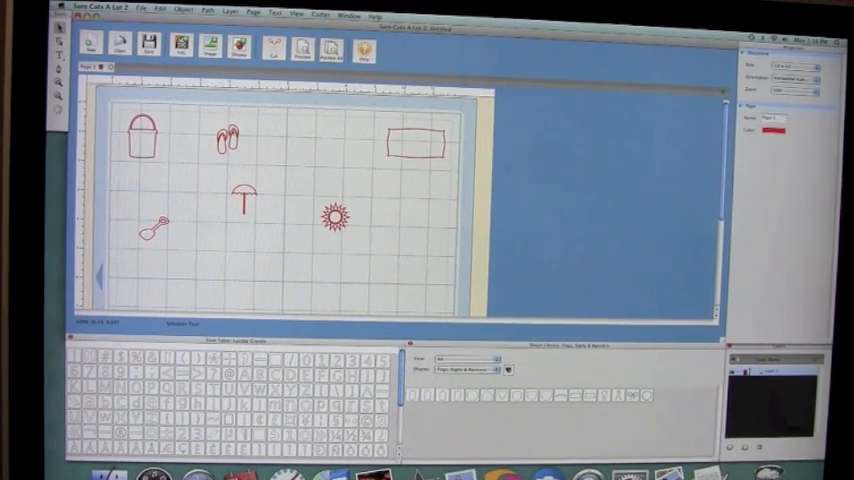
left_click(225, 140)
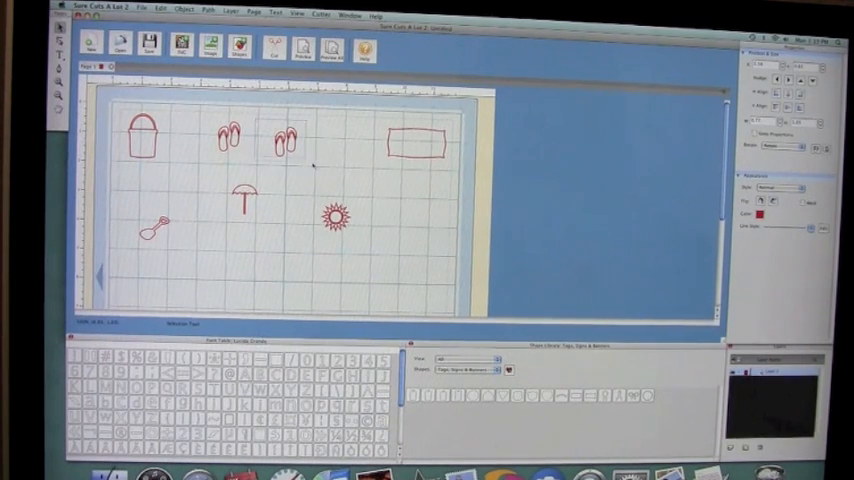
left_click(181, 11)
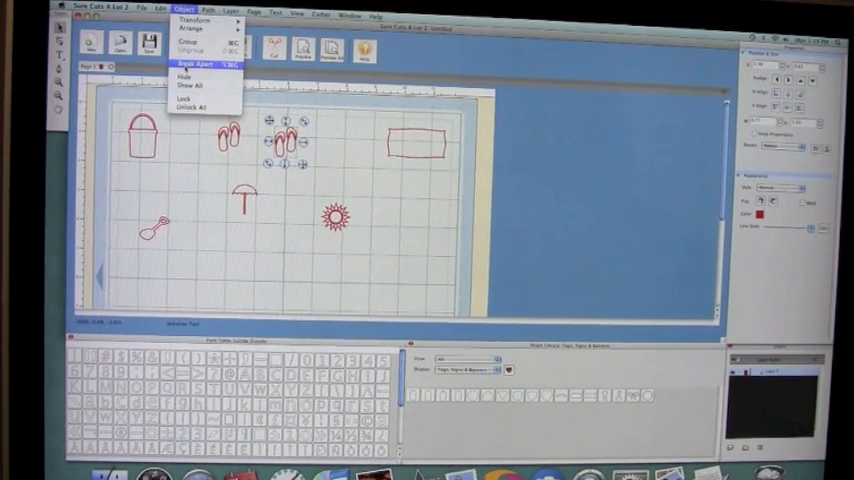
left_click(196, 64)
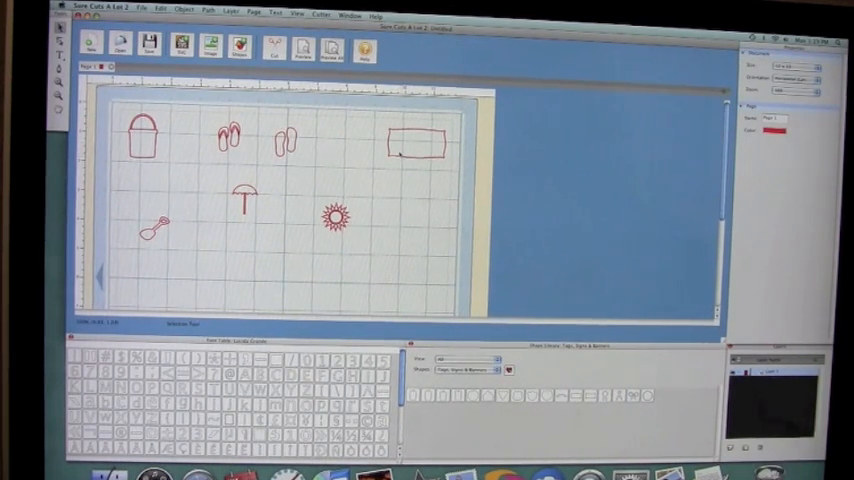
Enlarge the banner outline across the mat's upper right
left_click(411, 141)
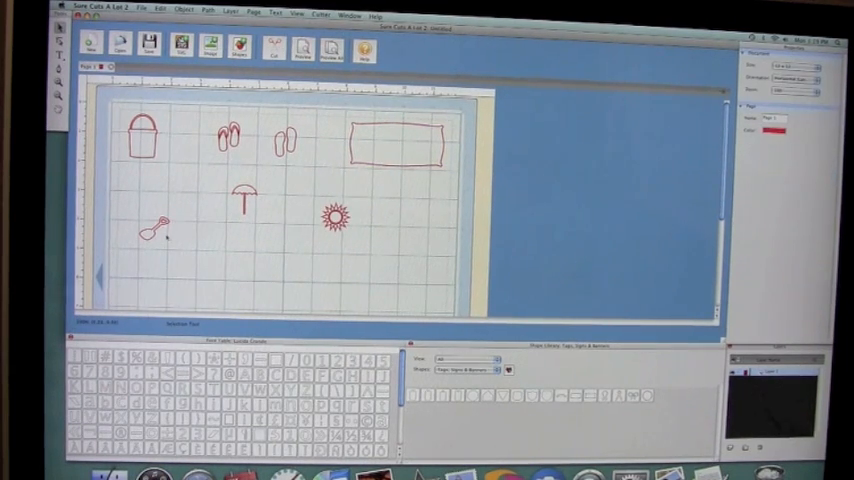
left_click(155, 225)
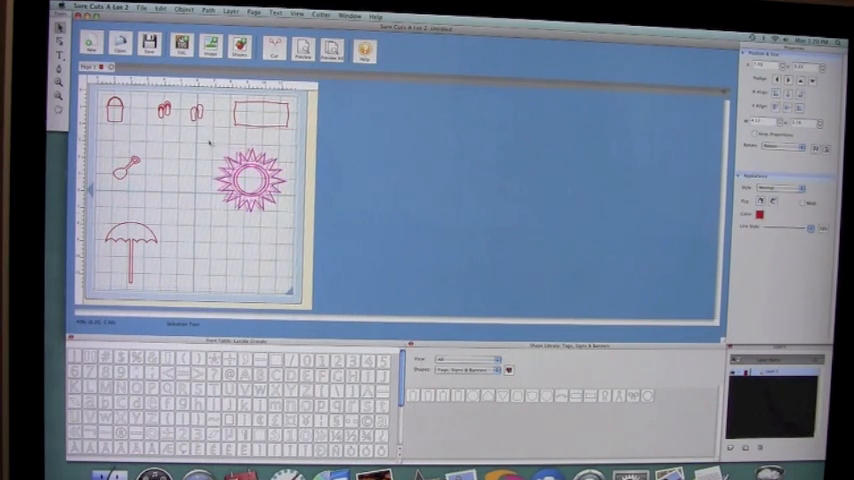
Pull the sun's inner circle out to sit below the sun, beside the umbrella
left_click(237, 180)
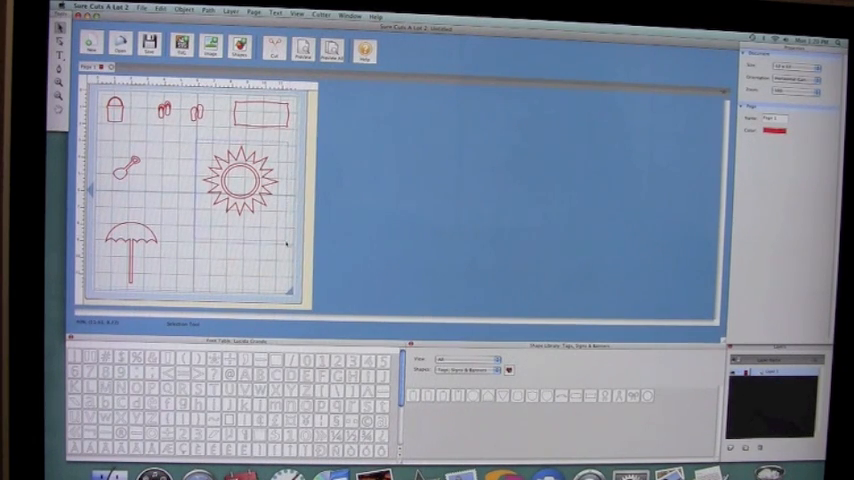
left_click(177, 12)
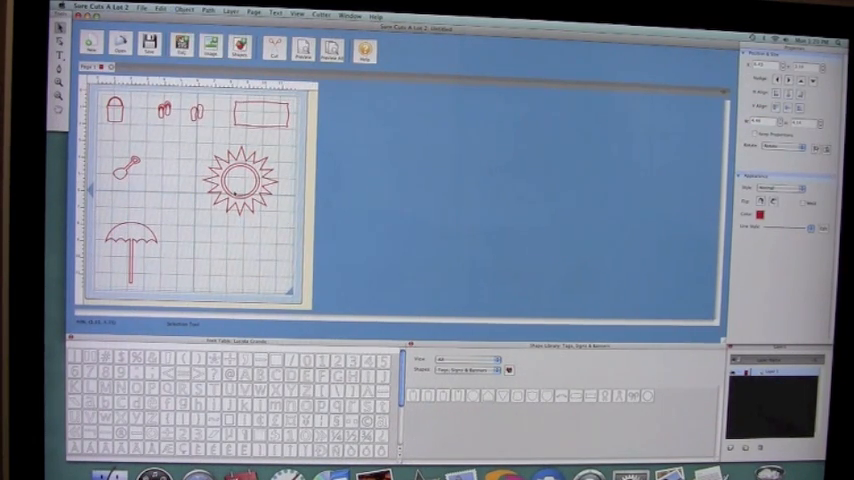
left_click(238, 180)
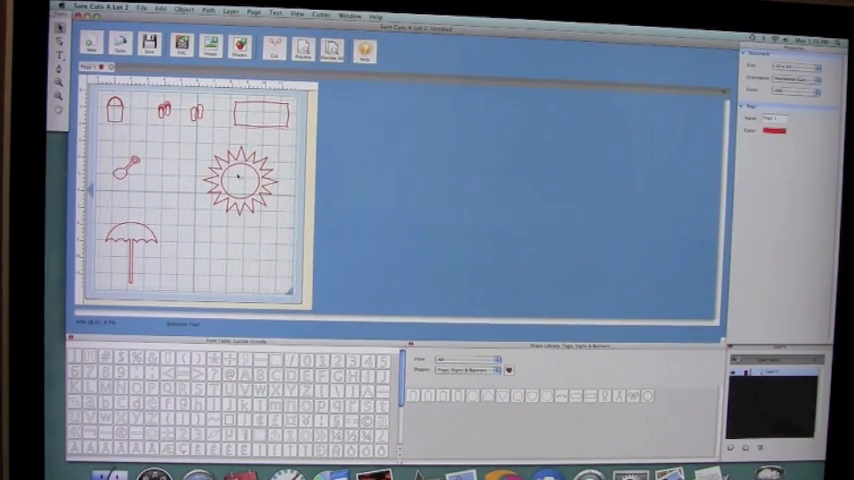
left_click(238, 175)
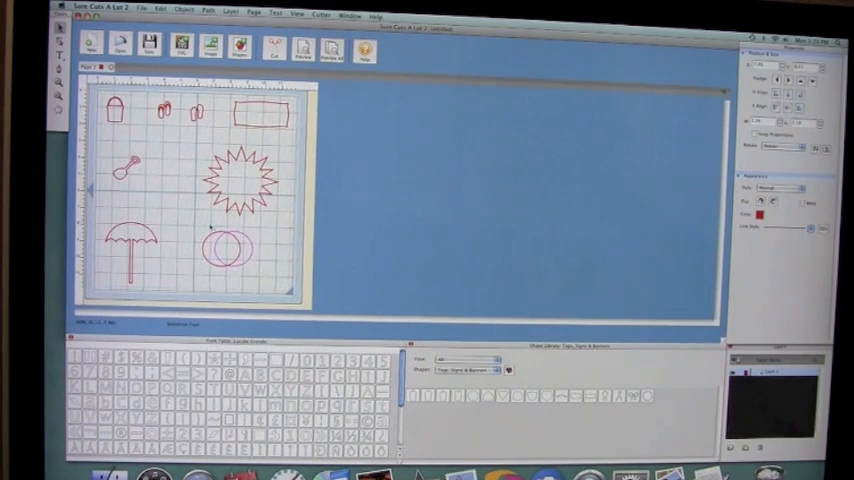
Add green single-line text 'summer' / '2008' on two lines near the pail
left_click(230, 250)
type("summer")
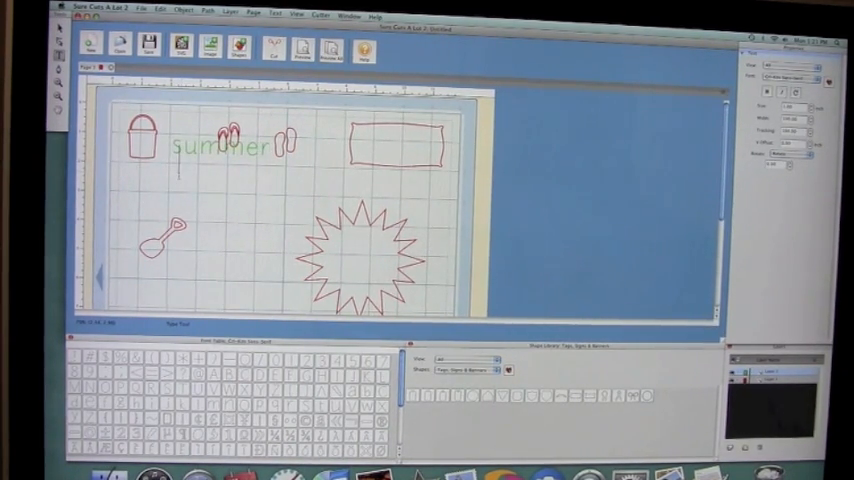
type("800")
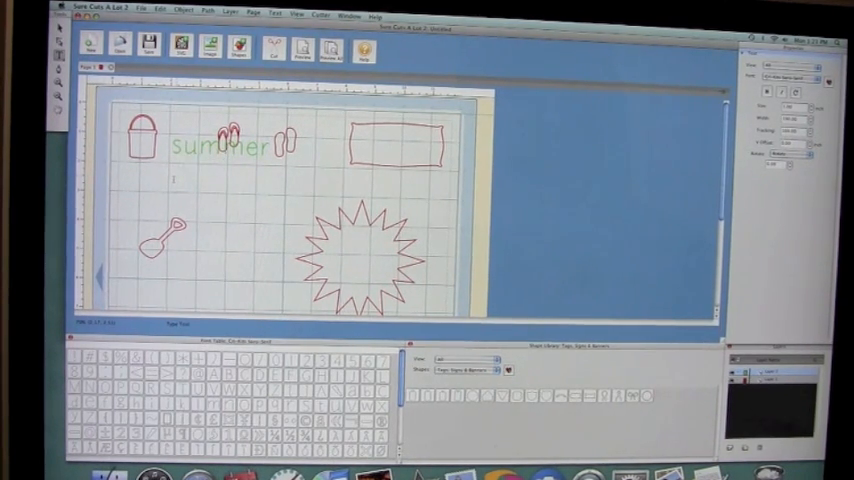
type("2008")
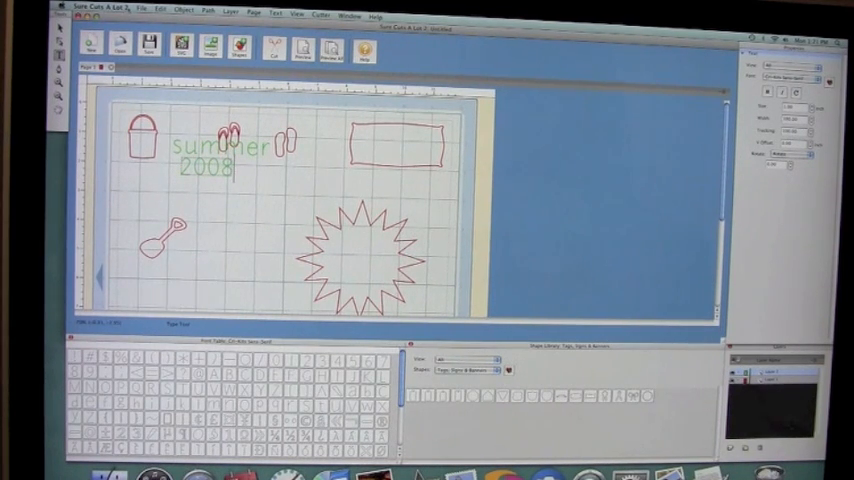
Shrink 'summer 2008' to fit inside the pail and move the flip-flops lower
left_click(205, 150)
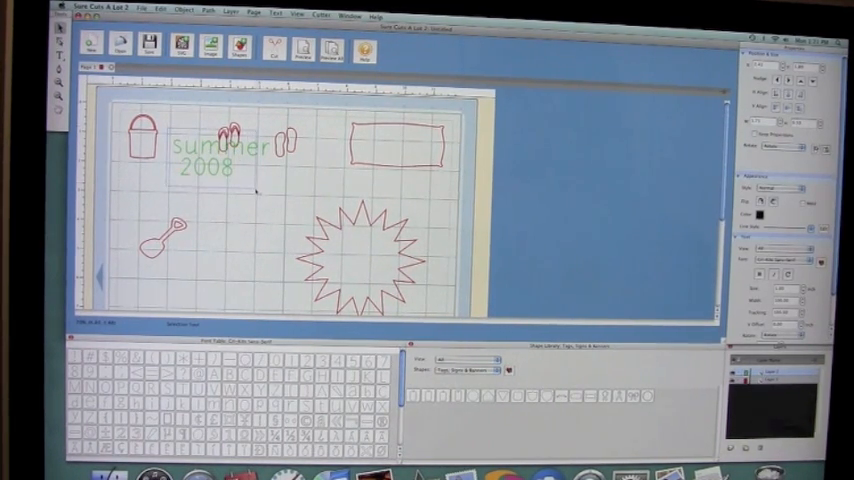
left_click(217, 153)
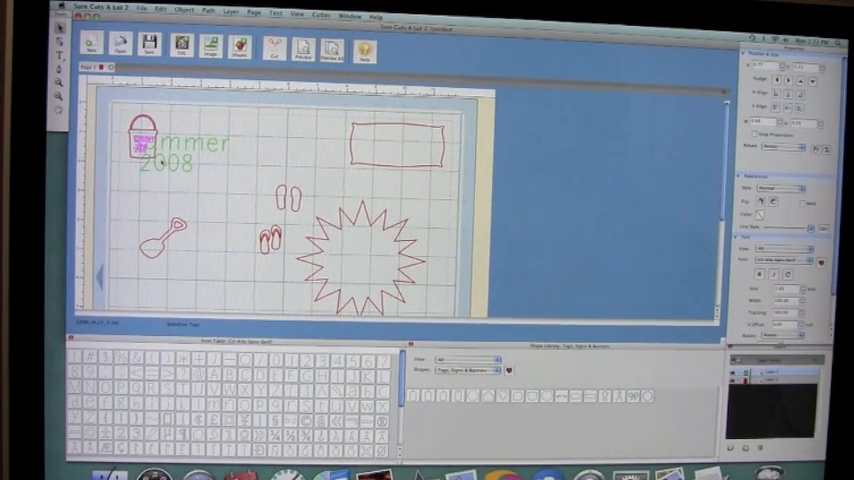
left_click(140, 140)
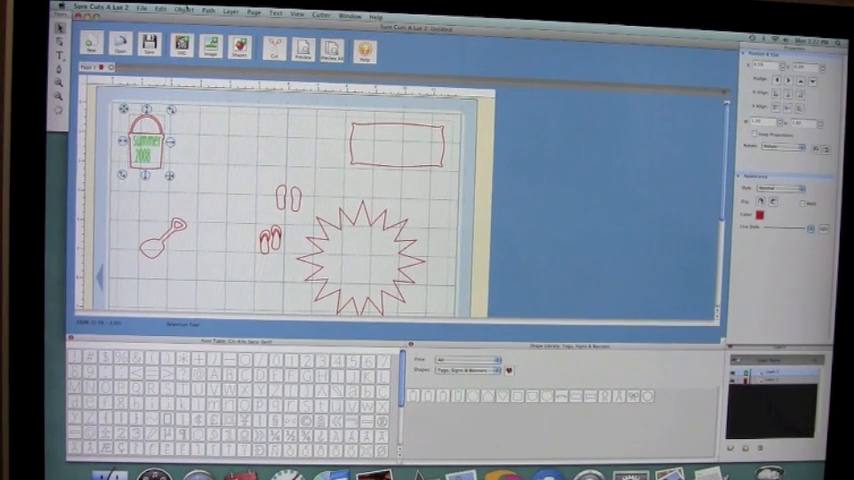
left_click(184, 12)
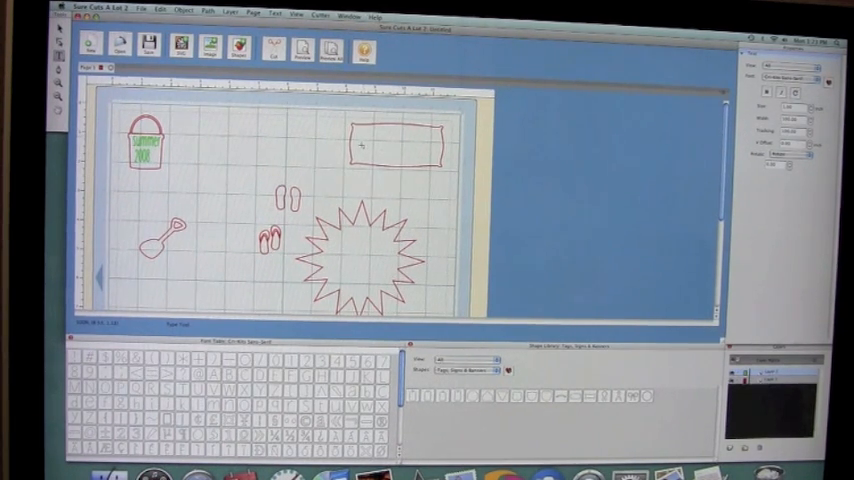
Type green 'The' inside the banner and 'Lake' as separate text above
type("The")
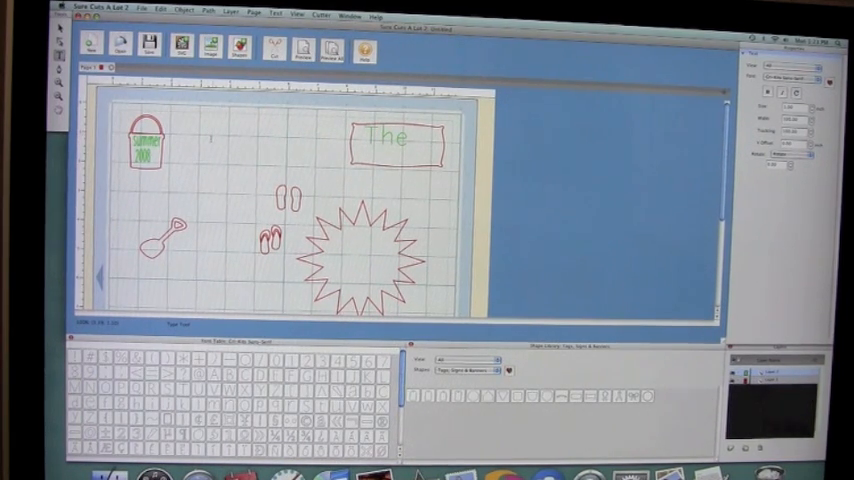
type("Lake")
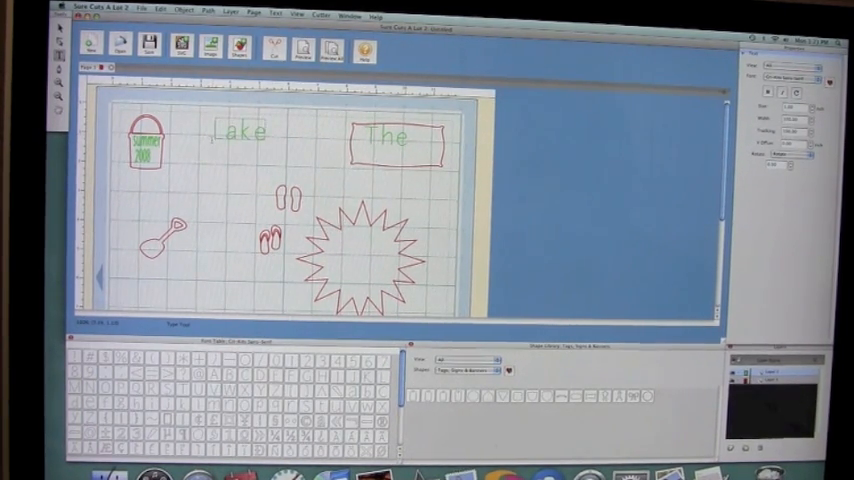
left_click(238, 132)
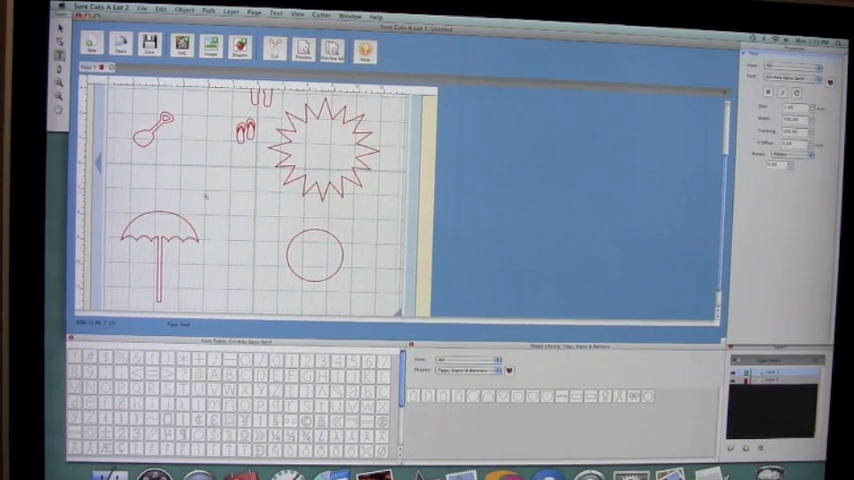
Type green 'Fun in' / 'The Sun' between the umbrella and sun, then select it
type("Fun in")
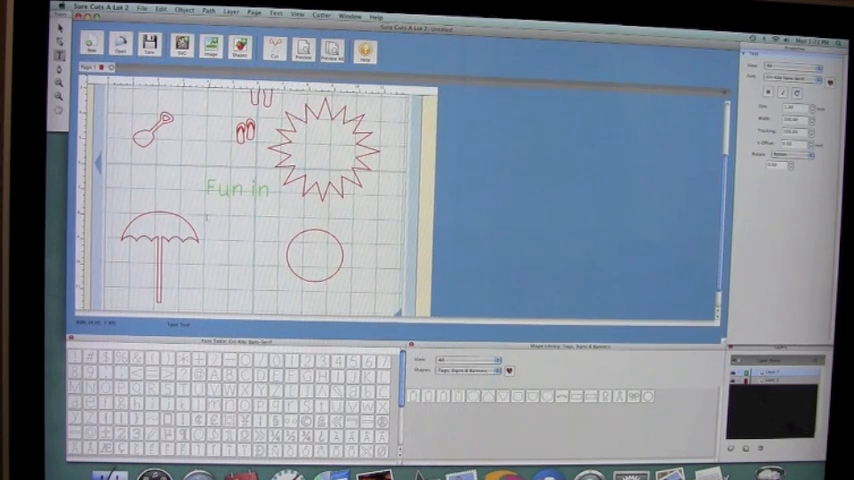
type("The S")
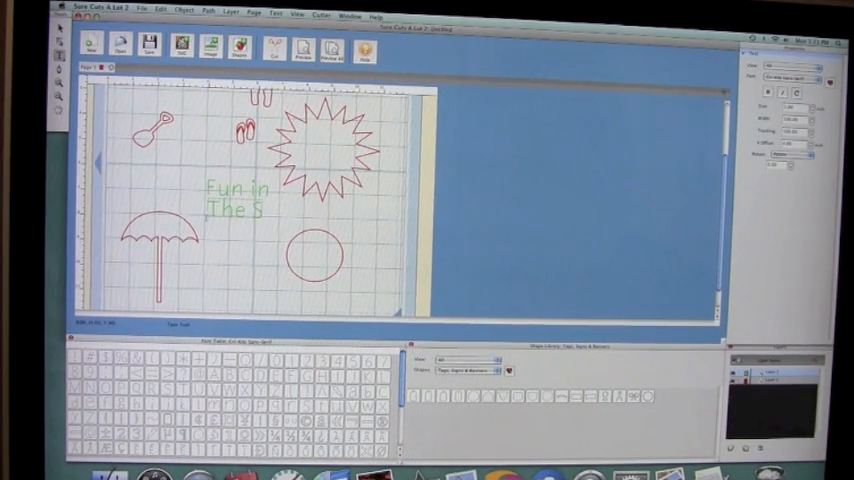
type("un")
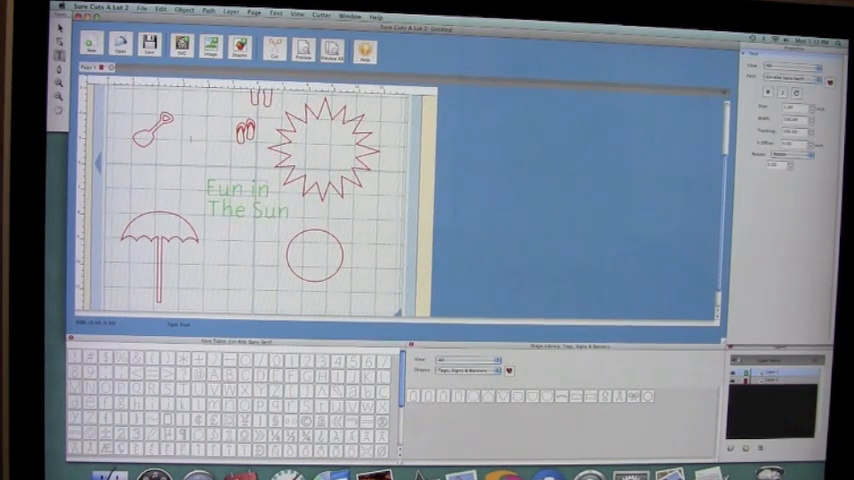
left_click(248, 197)
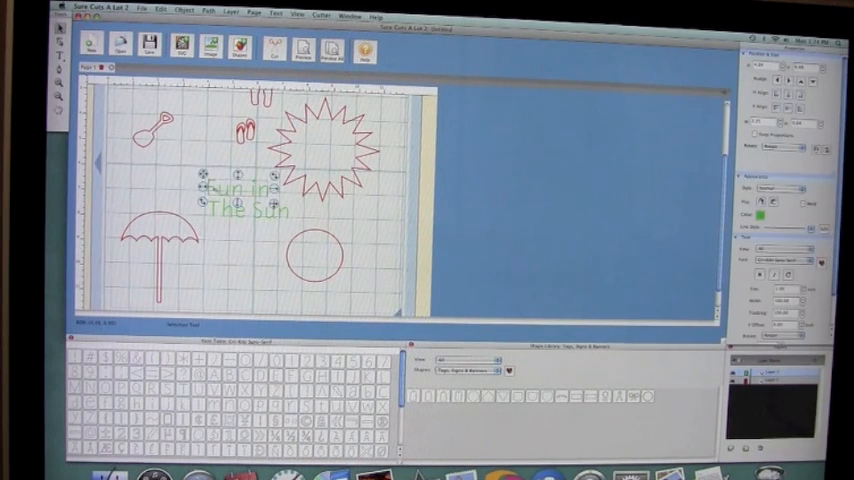